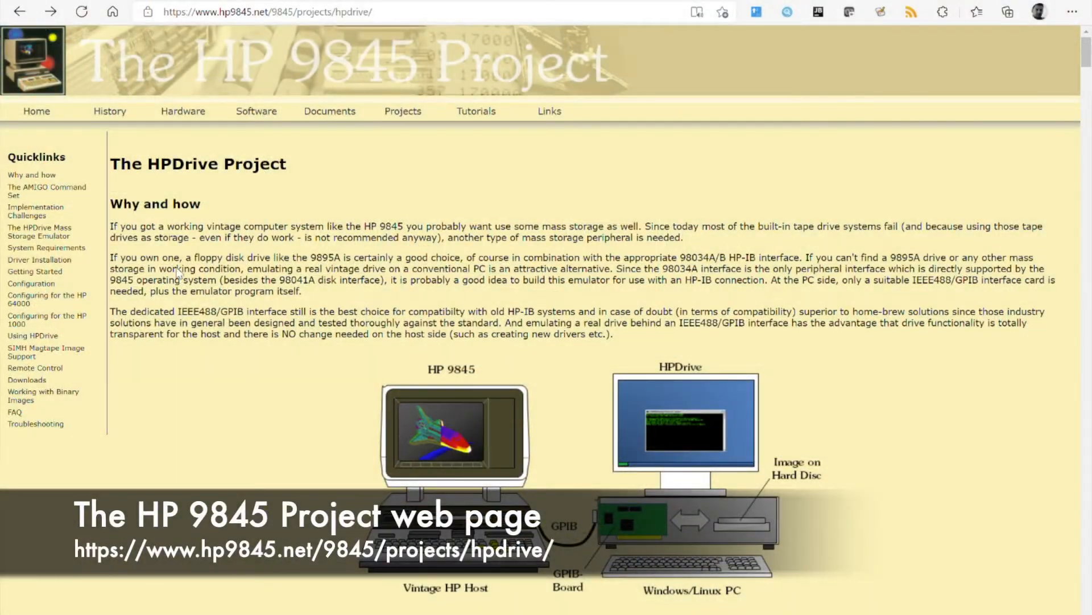
pyautogui.scroll(-3)
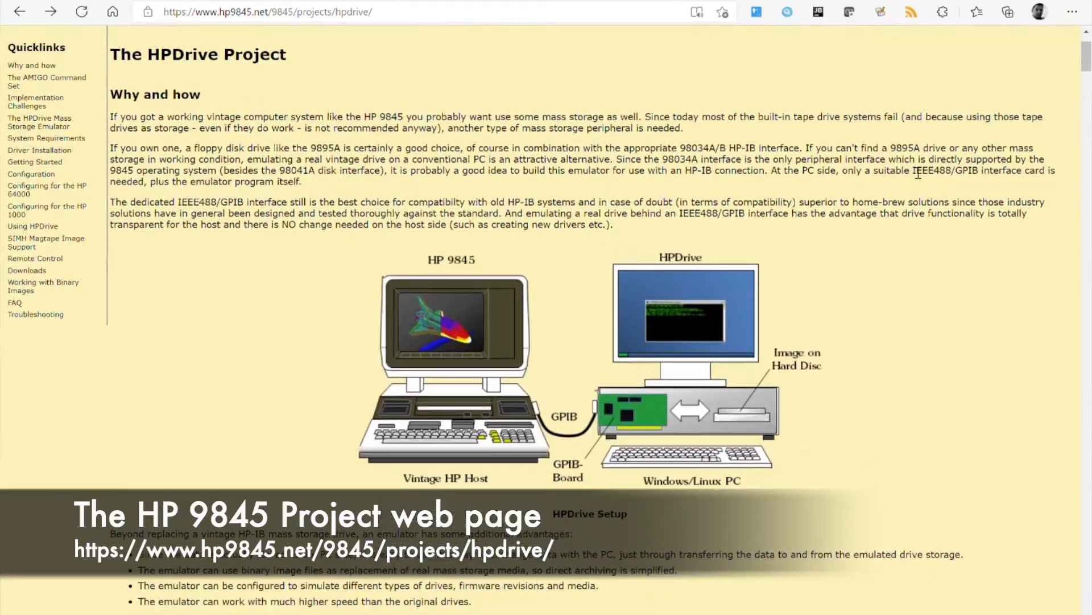
pyautogui.scroll(-3)
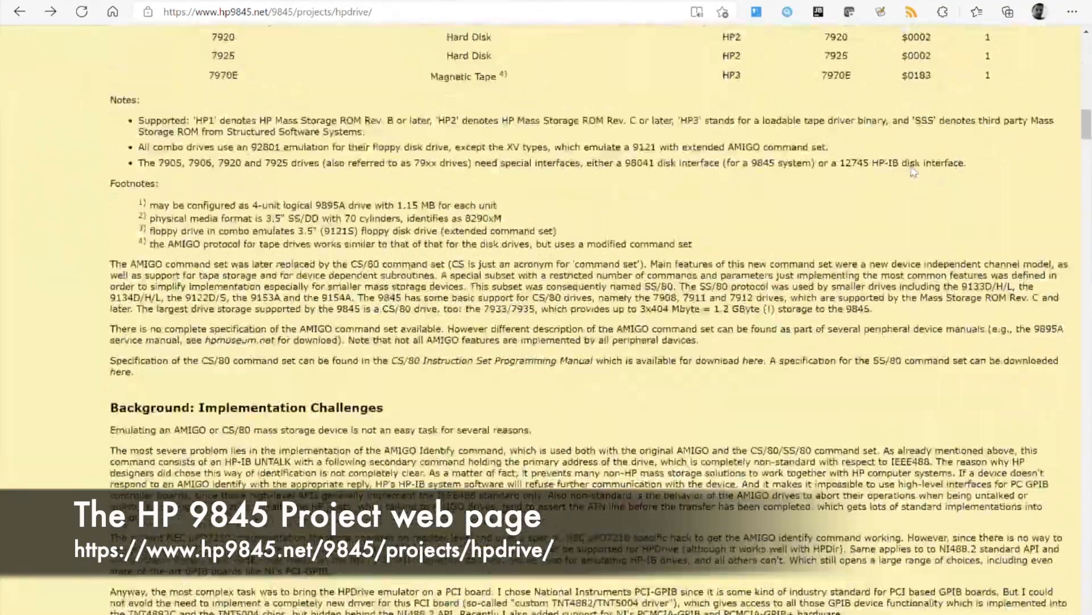